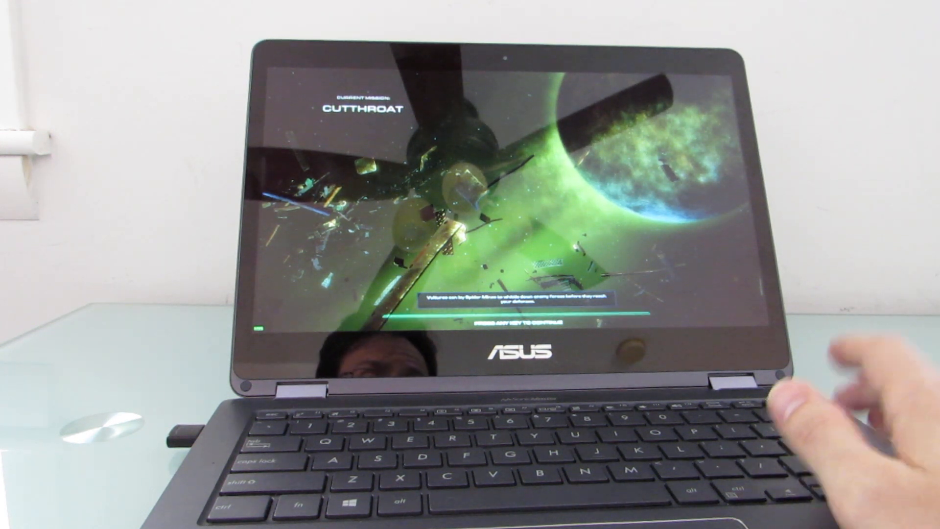
Press Space at 'Press any key to continue' to start the Cutthroat mission
key(space)
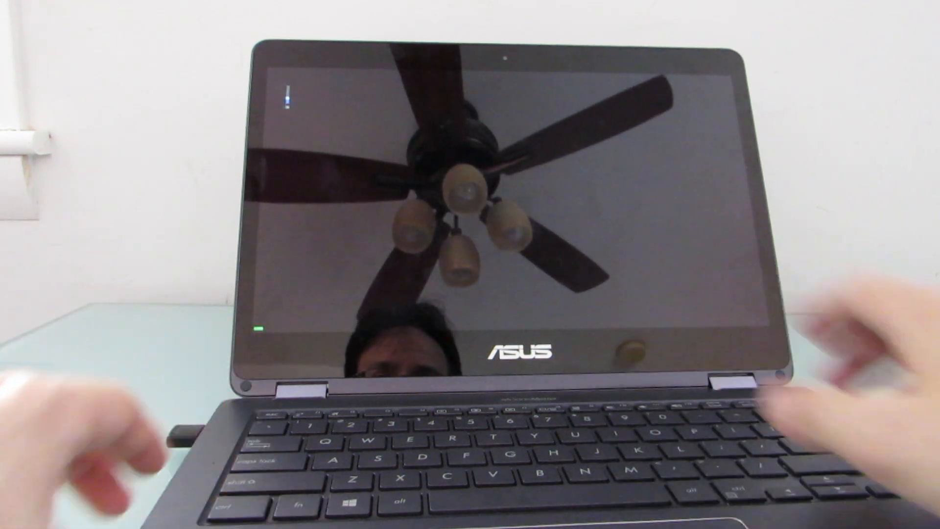